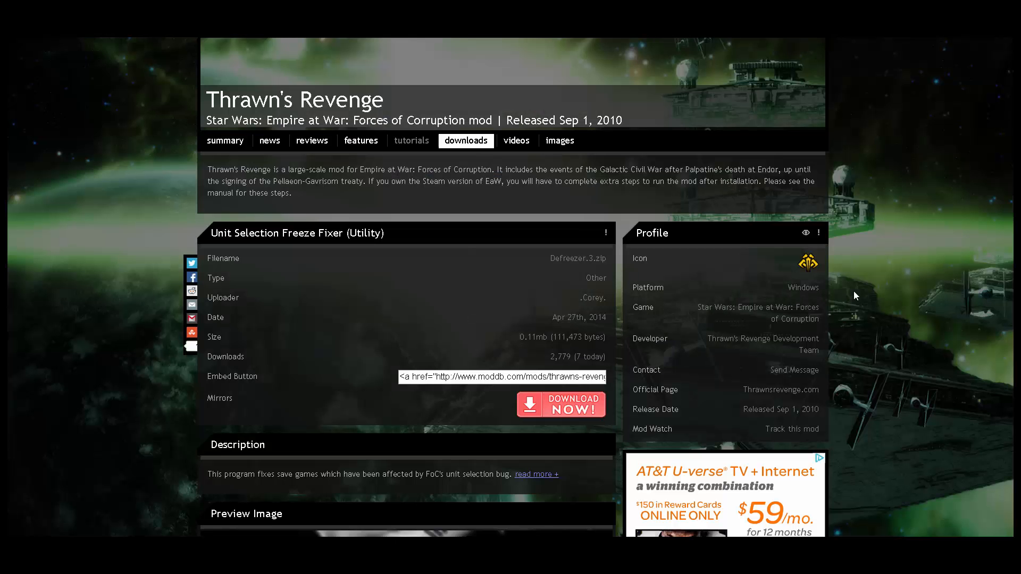
- Start downloading Defreezer.3.zip from the Thrawn's Revenge Unit Selection Freeze Fixer page
scroll(down, 3)
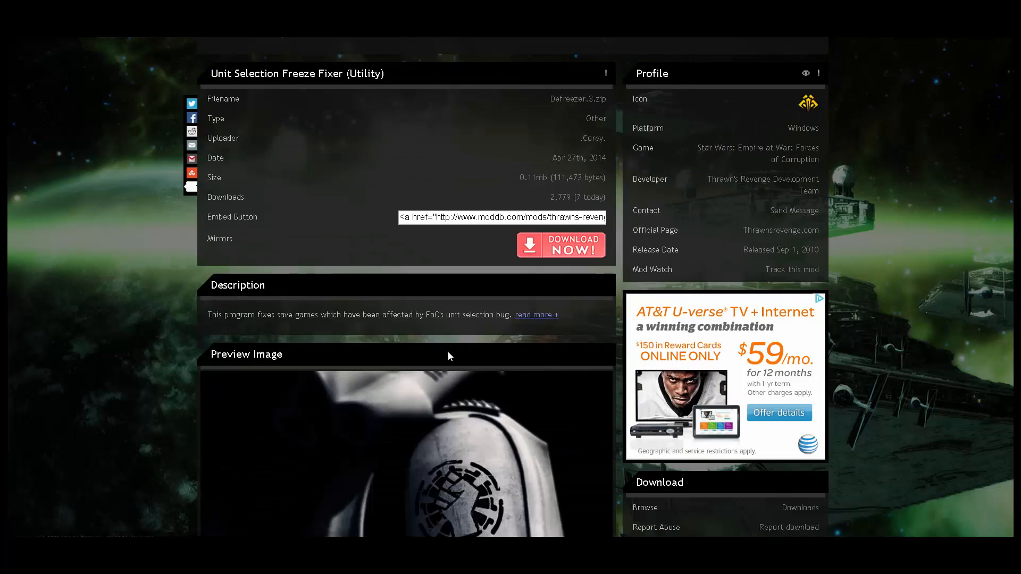
scroll(up, 3)
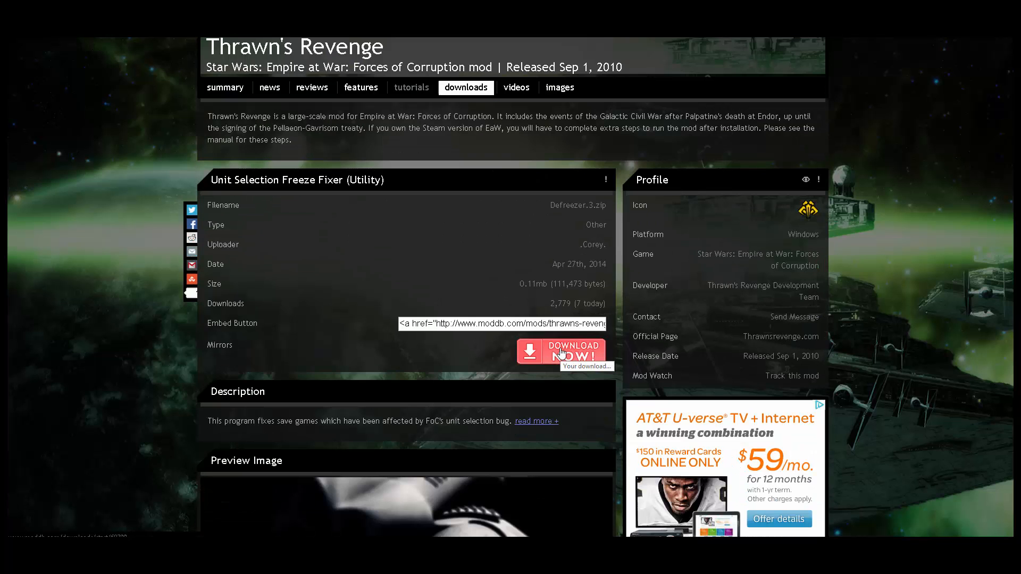
click(560, 351)
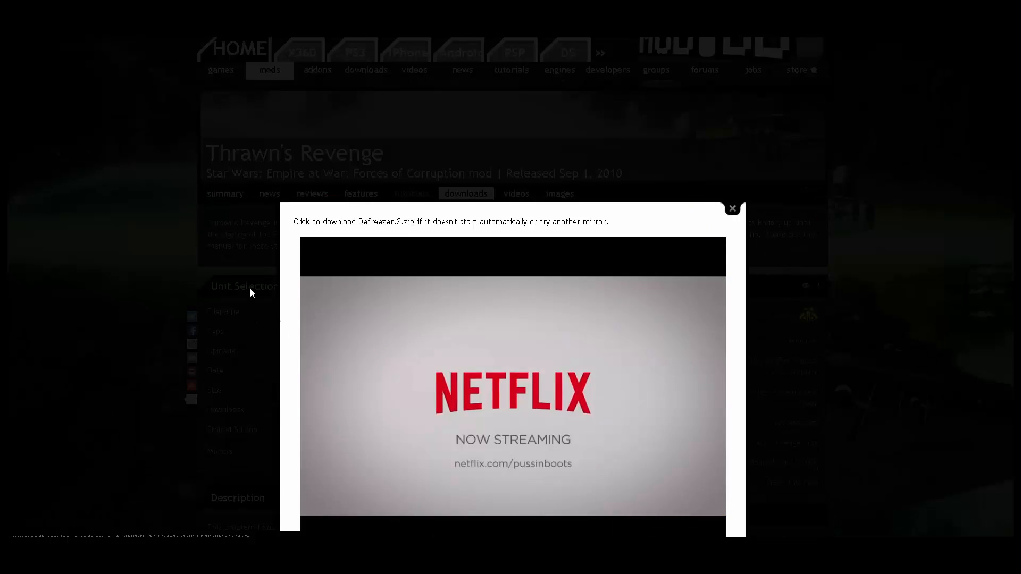
click(368, 221)
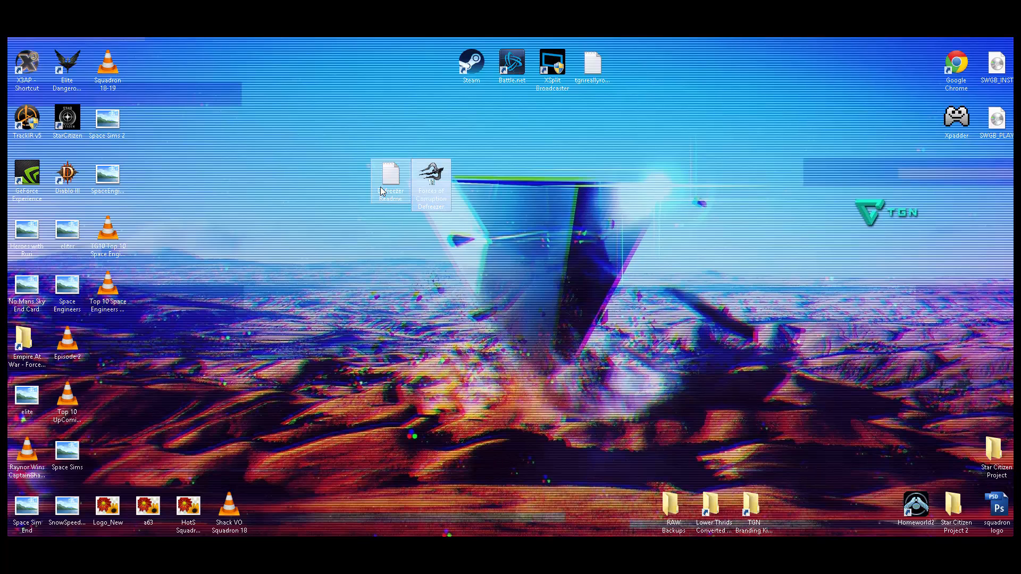
mouse_move(391, 179)
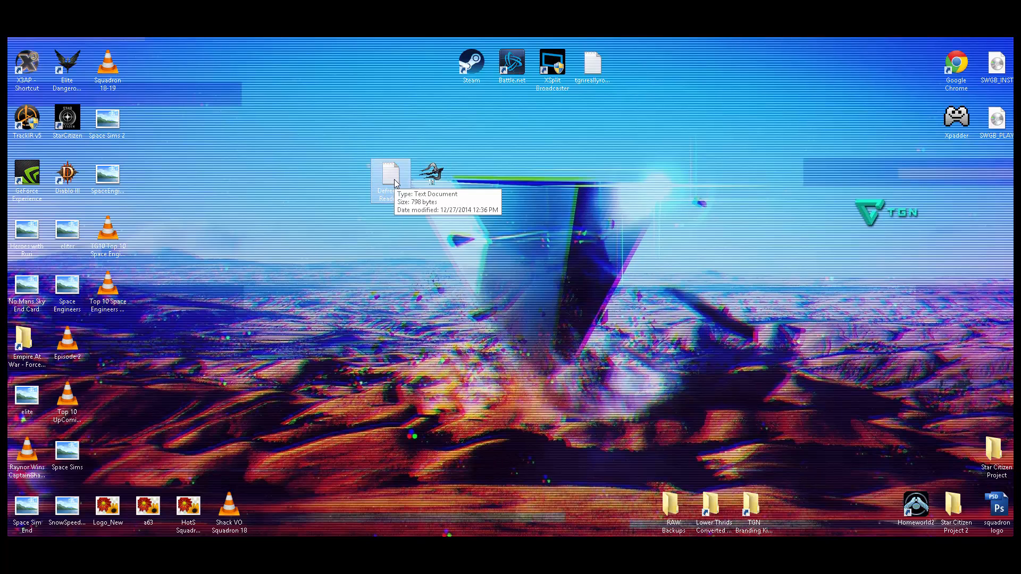
- Open the Defreezer Readme text document on the desktop
double_click(389, 174)
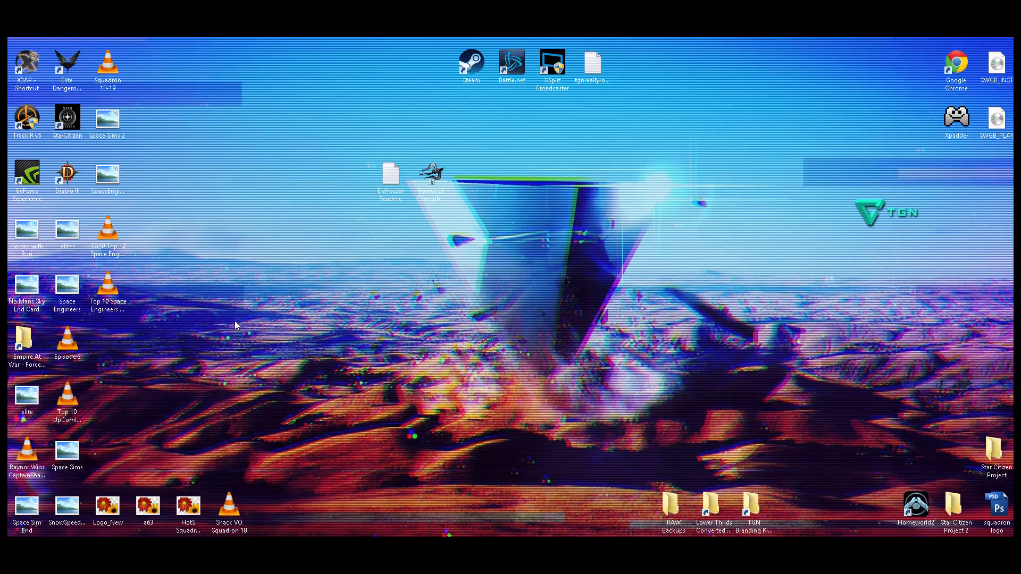
mouse_move(35, 407)
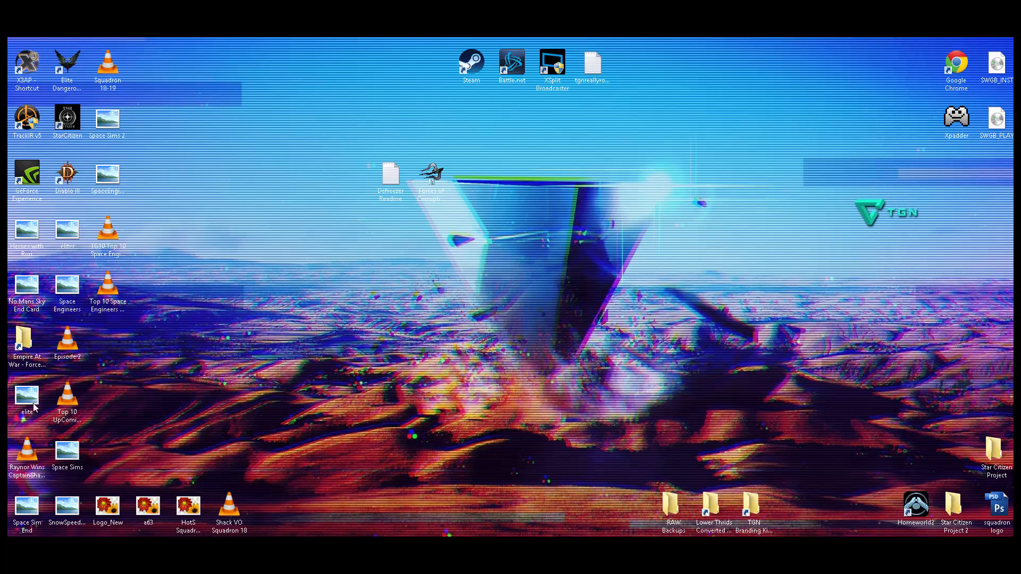
mouse_move(501, 267)
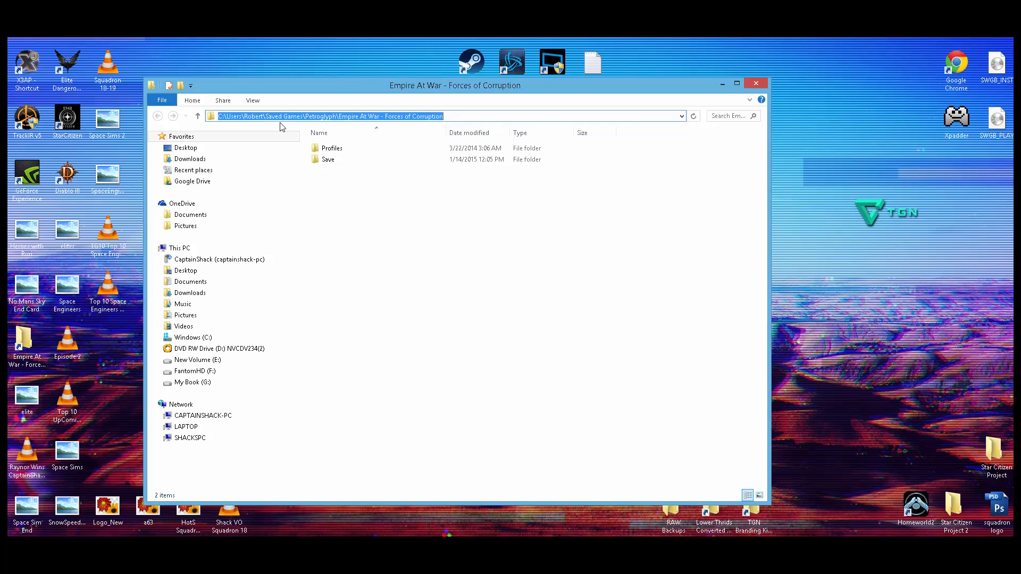
mouse_move(374, 120)
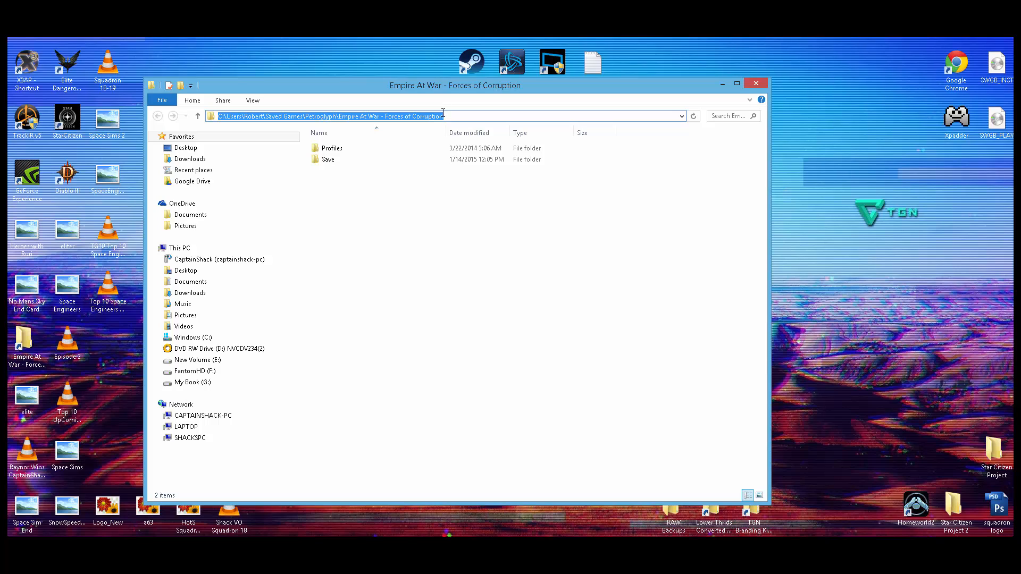
- Open the Forces of Corruption Save folder and select the Crashing Issue save
double_click(355, 116)
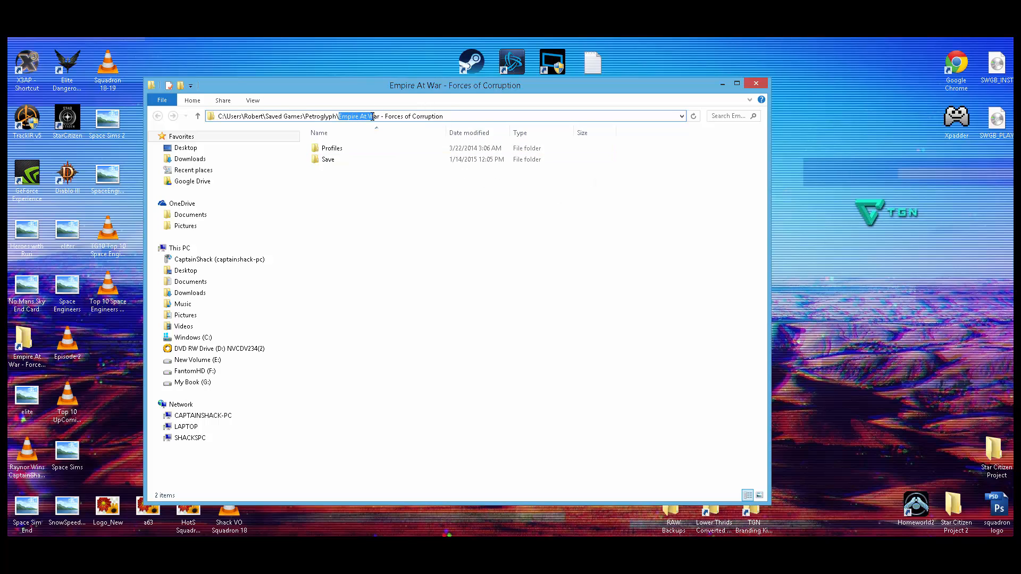
double_click(327, 159)
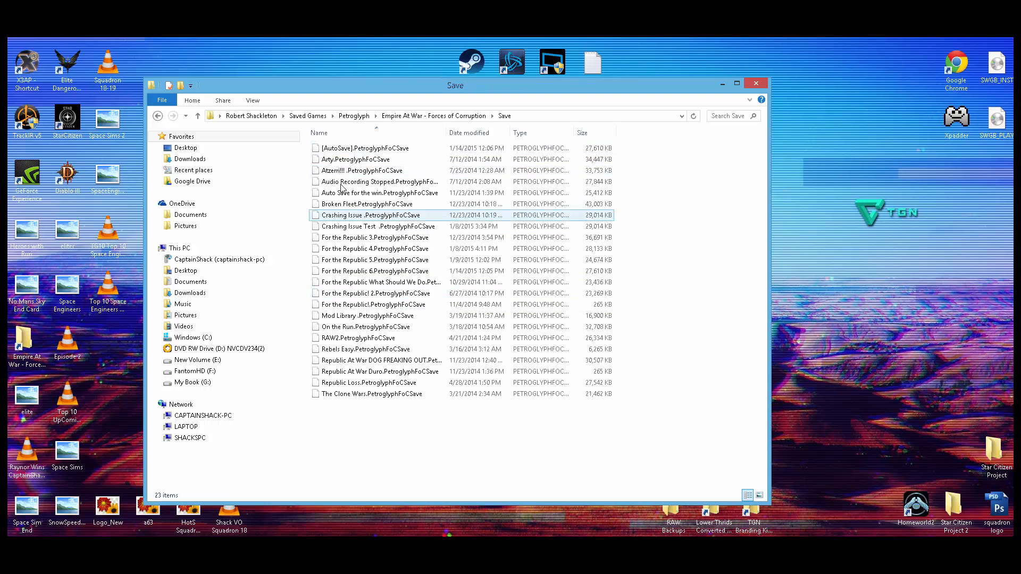
mouse_move(374, 182)
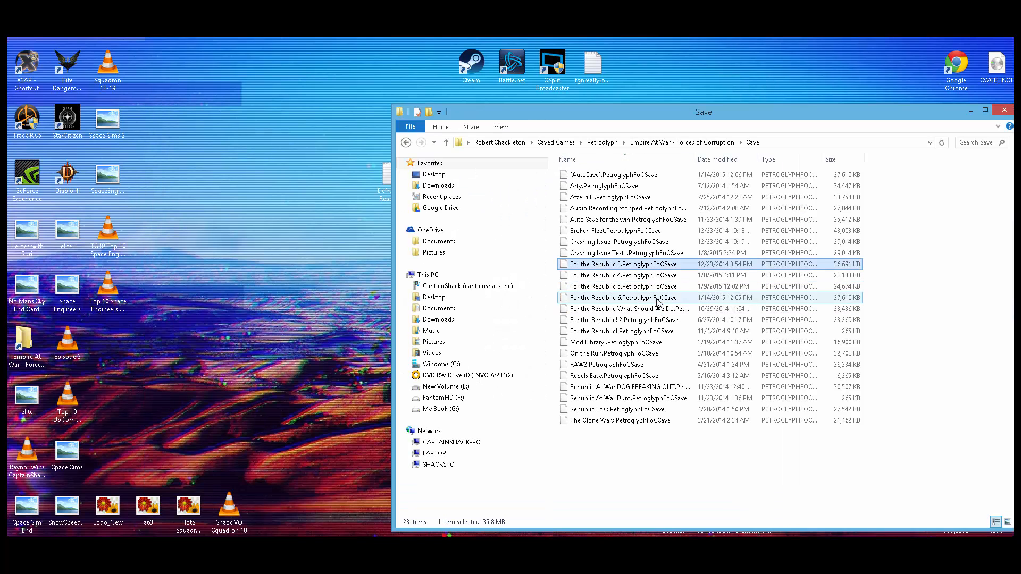
click(639, 253)
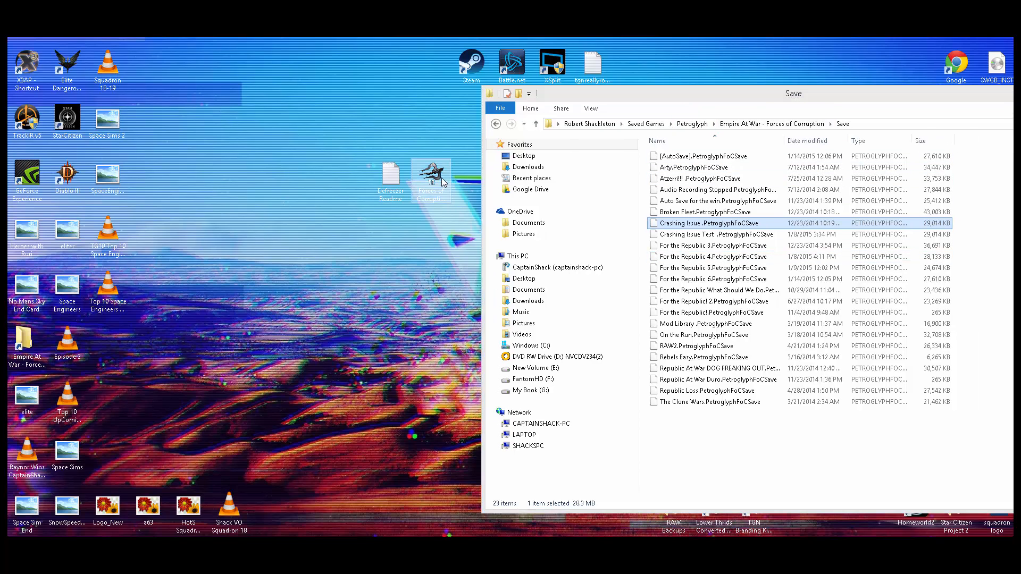
- Launch Forces Of Corruption Defreezer and start browsing for the save-game folder
double_click(429, 183)
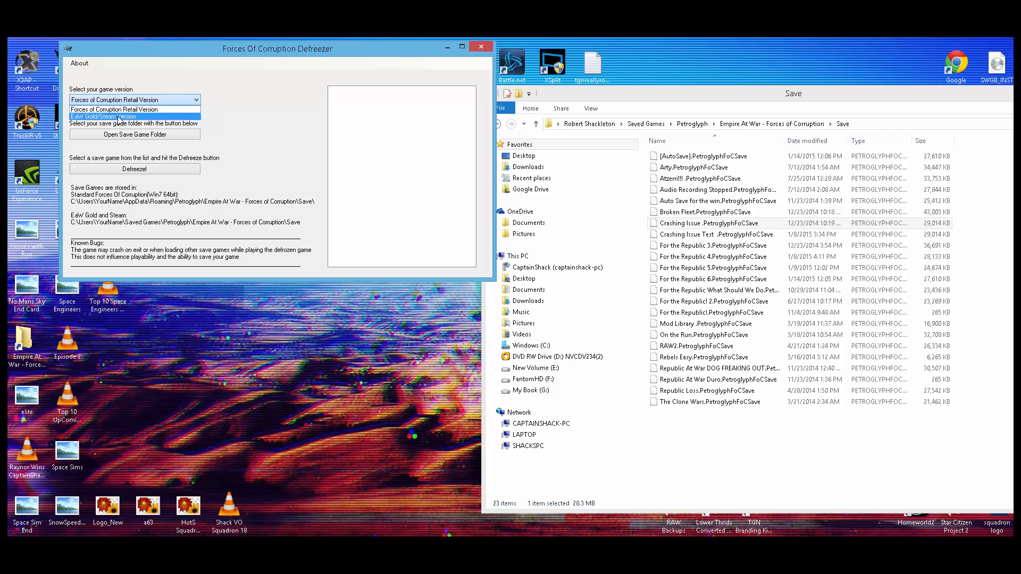
mouse_move(134, 110)
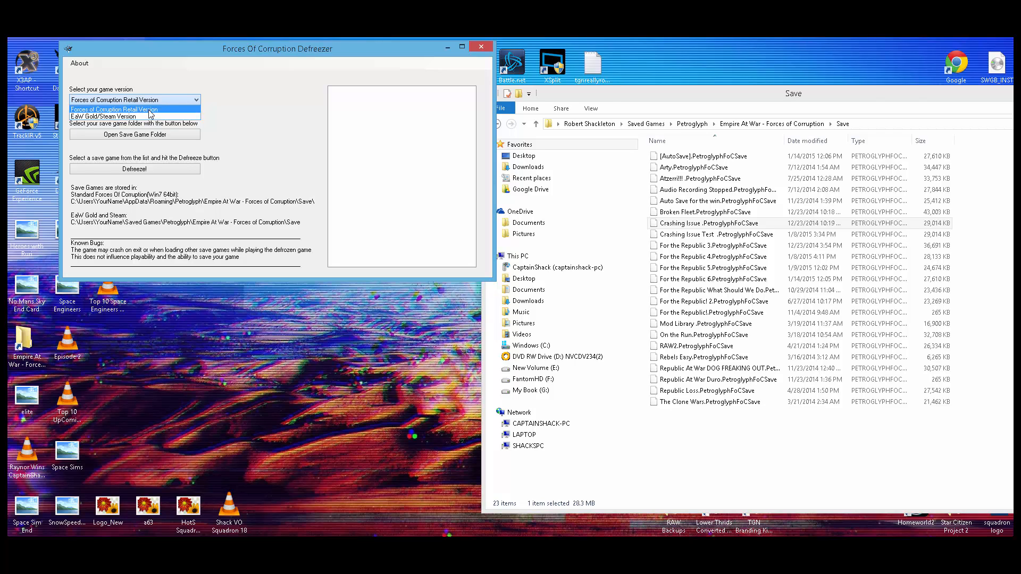
mouse_move(264, 108)
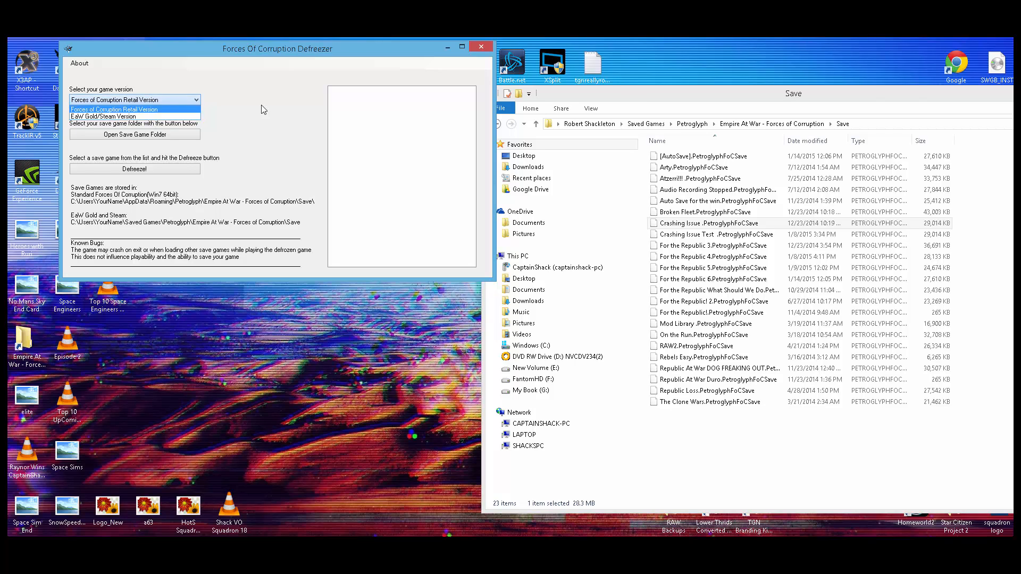
click(135, 134)
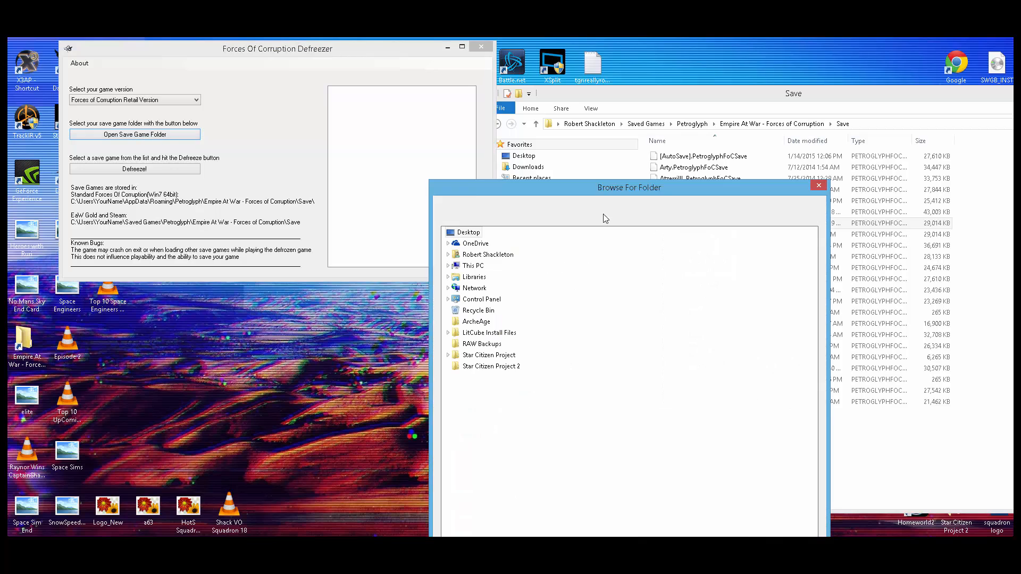
- Pick Saved Games\Petroglyph\Empire At War - Forces of Corruption\Save under Robert as the save location
drag(629, 188, 356, 76)
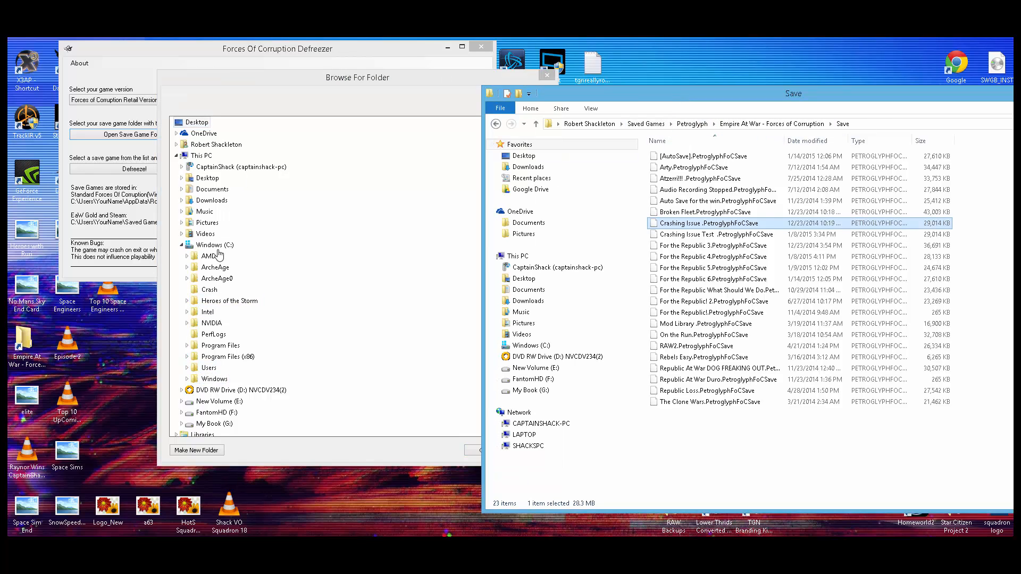
click(210, 367)
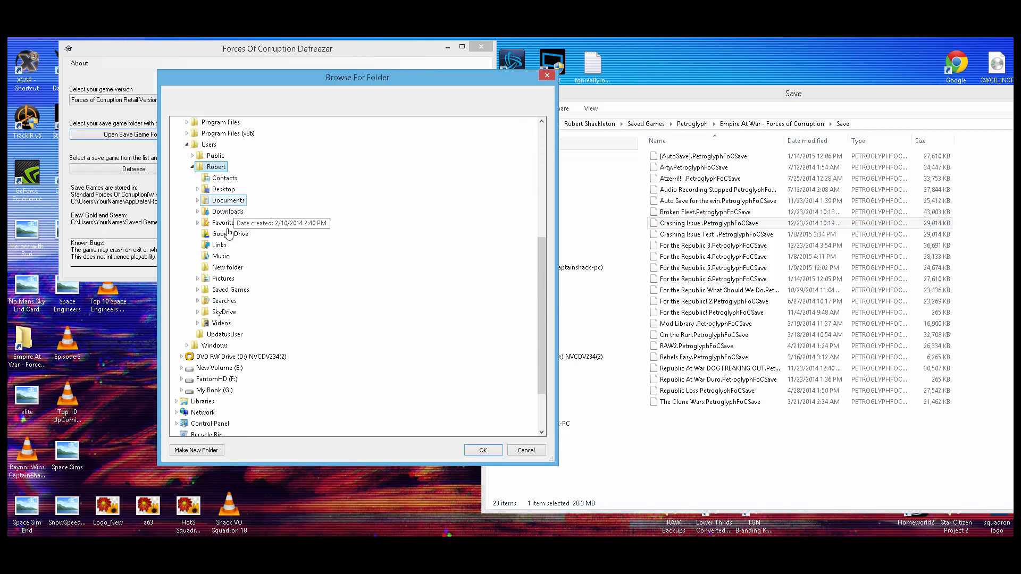
mouse_move(725, 94)
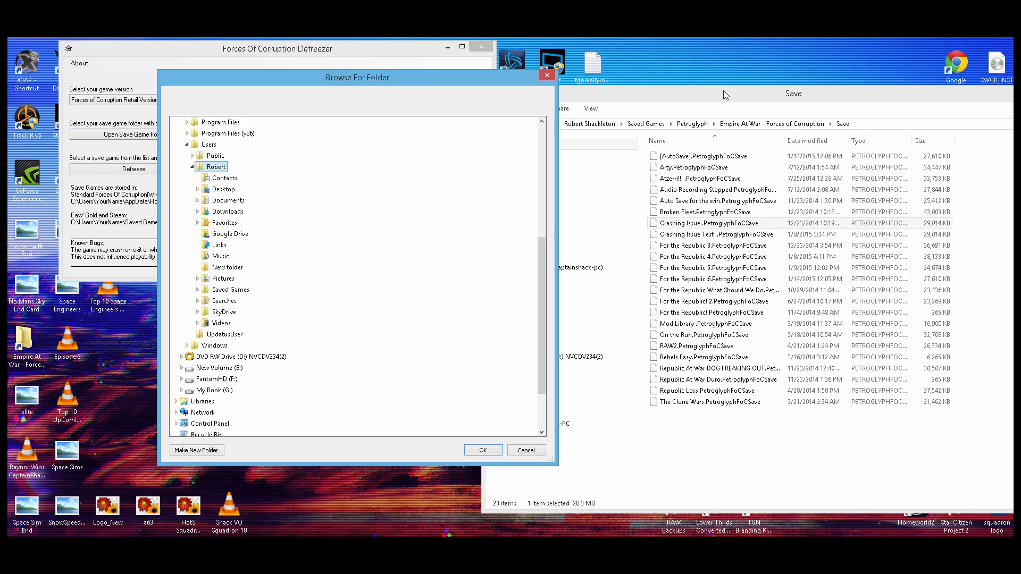
mouse_move(646, 123)
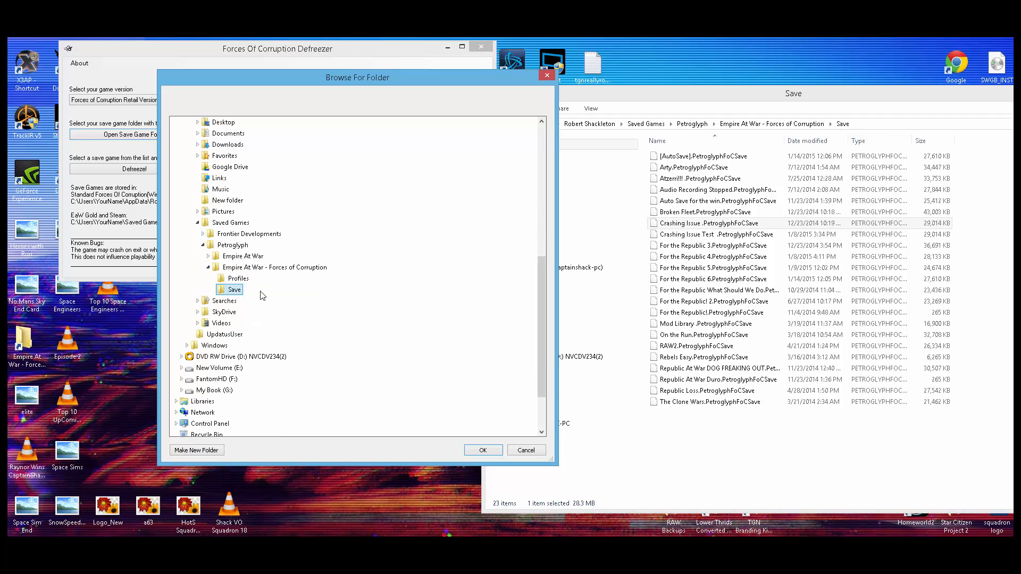
click(482, 449)
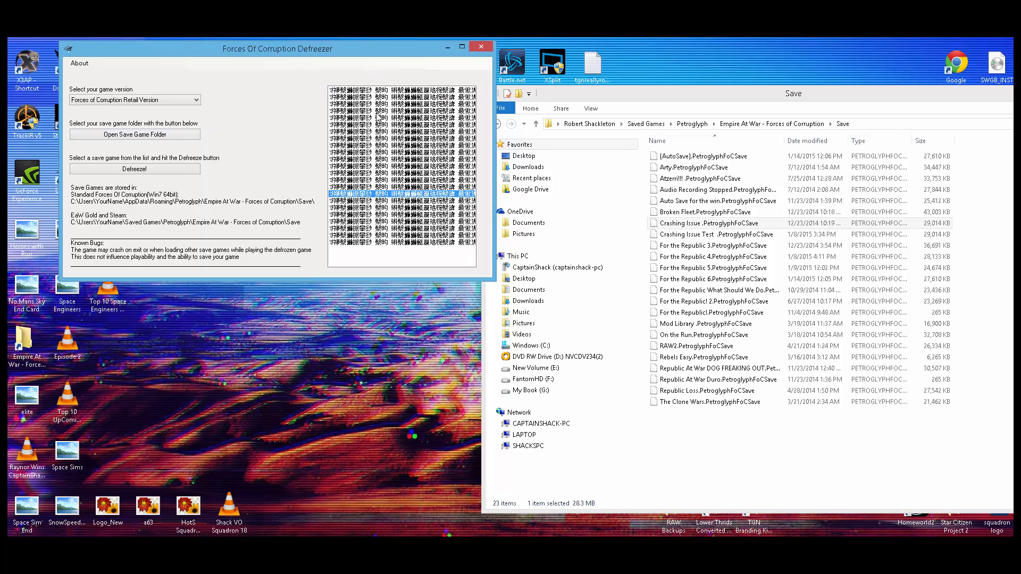
- Select EaW Gold/Steam Version in the game version dropdown
click(401, 118)
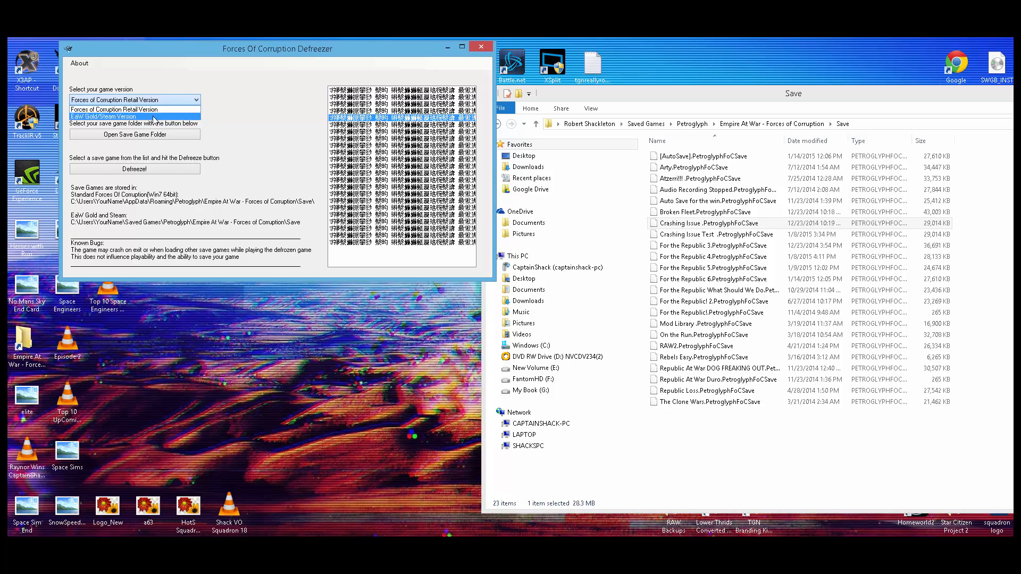
click(116, 116)
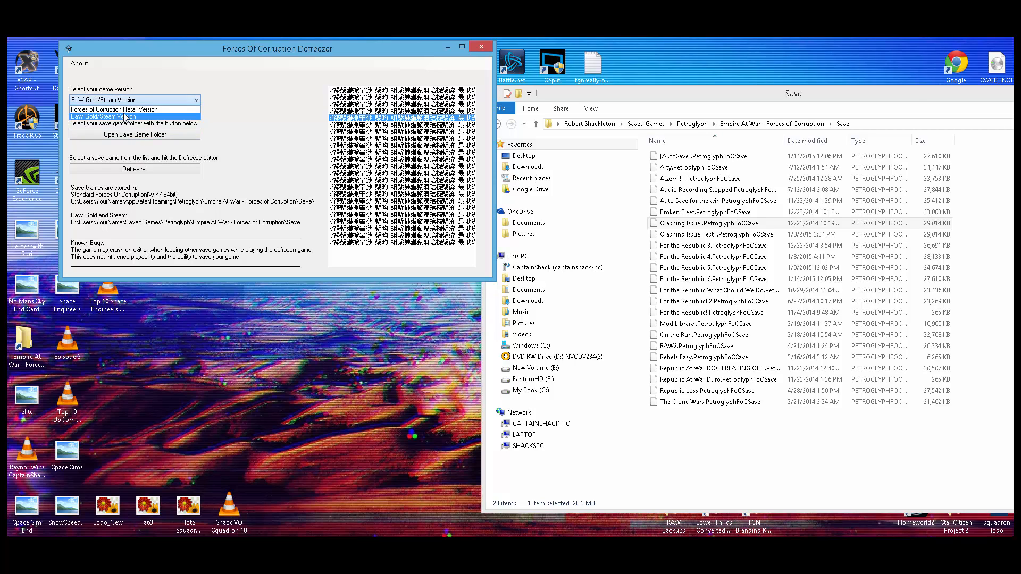
click(134, 134)
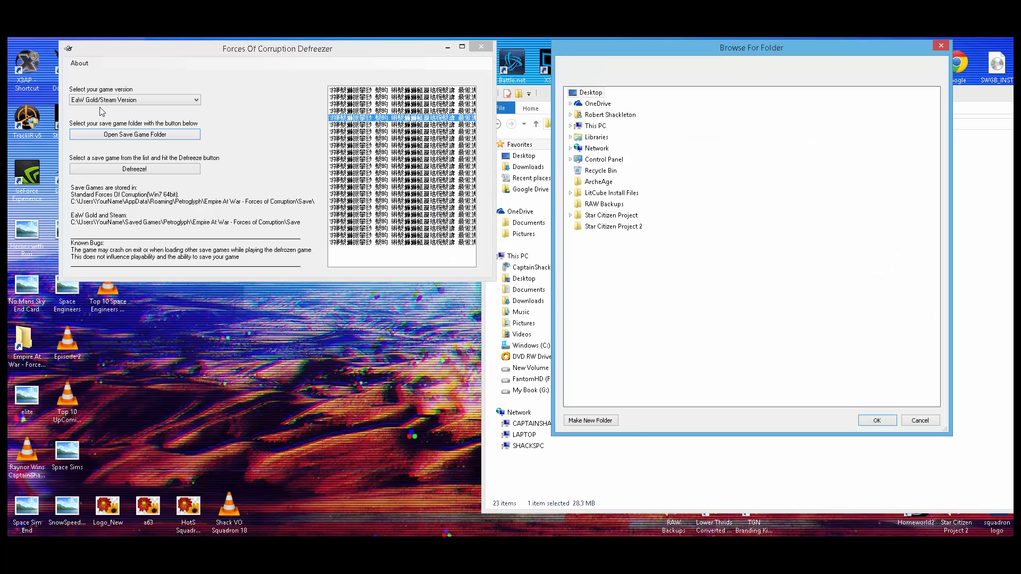
mouse_move(592, 126)
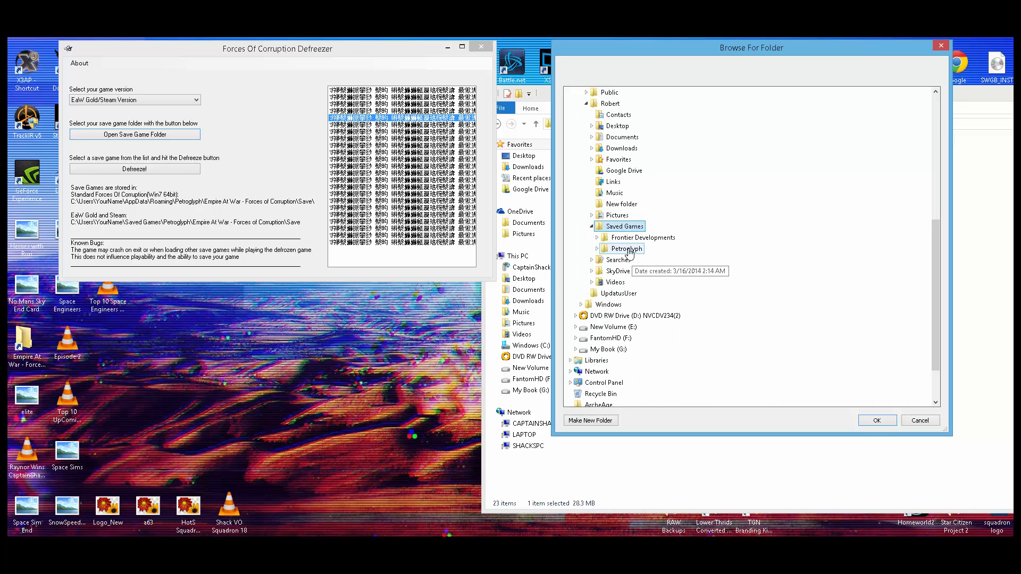
- Expand Petroglyph and confirm the Forces of Corruption Save folder again
click(596, 248)
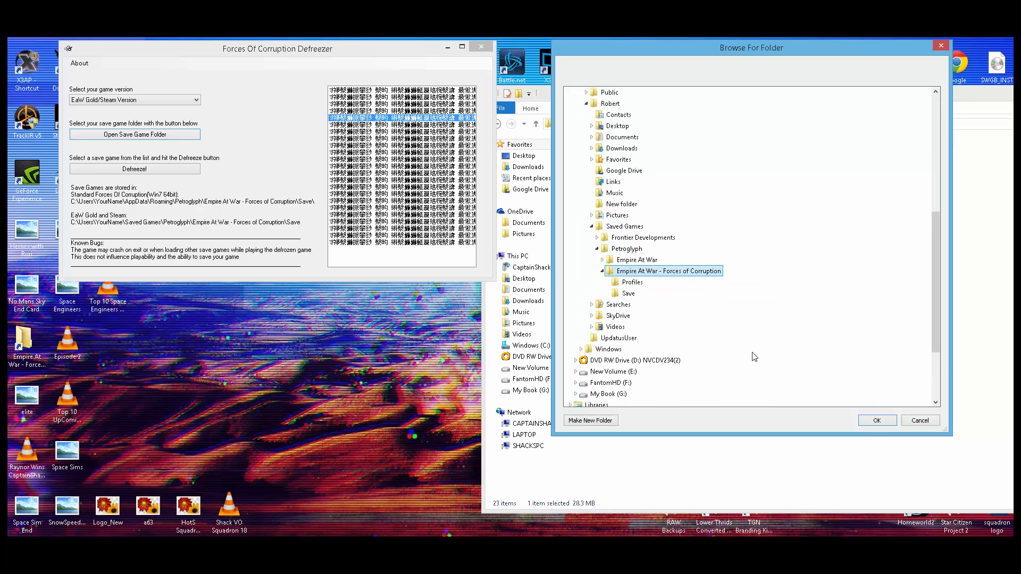
click(875, 420)
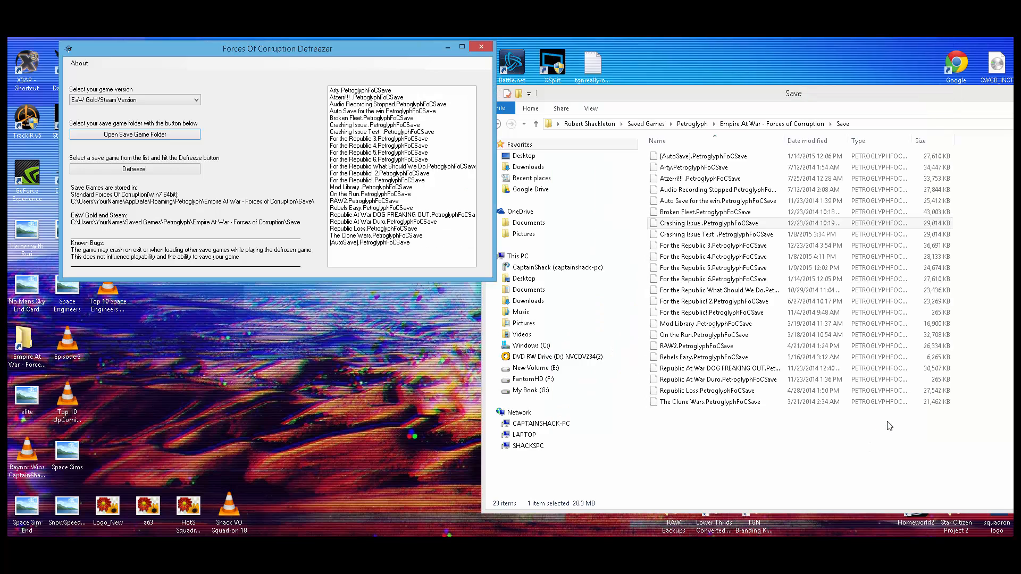
- Select For the Republic 6.PetroglyphFoCSave instead of the Duro save in the list
click(383, 221)
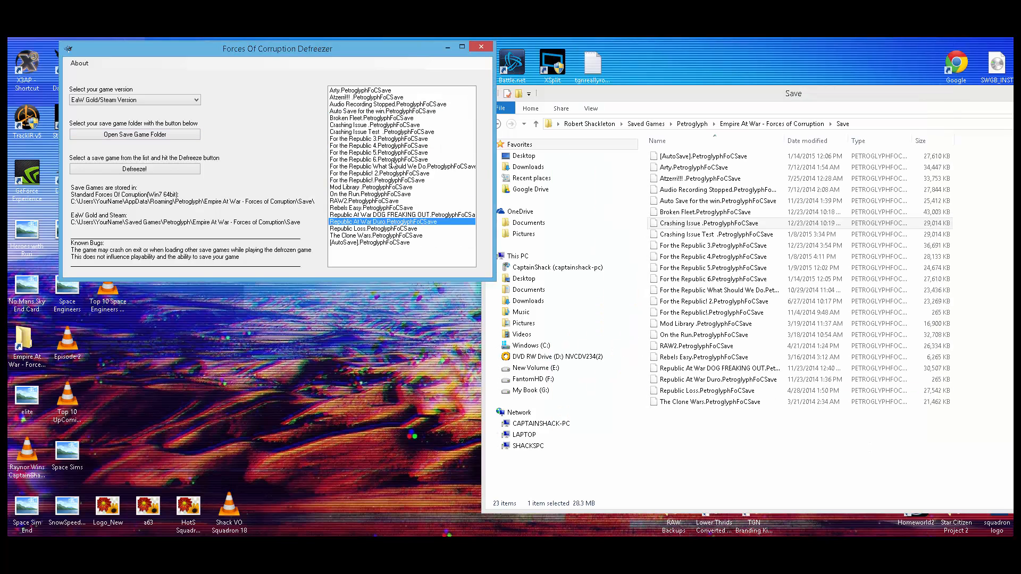
click(397, 159)
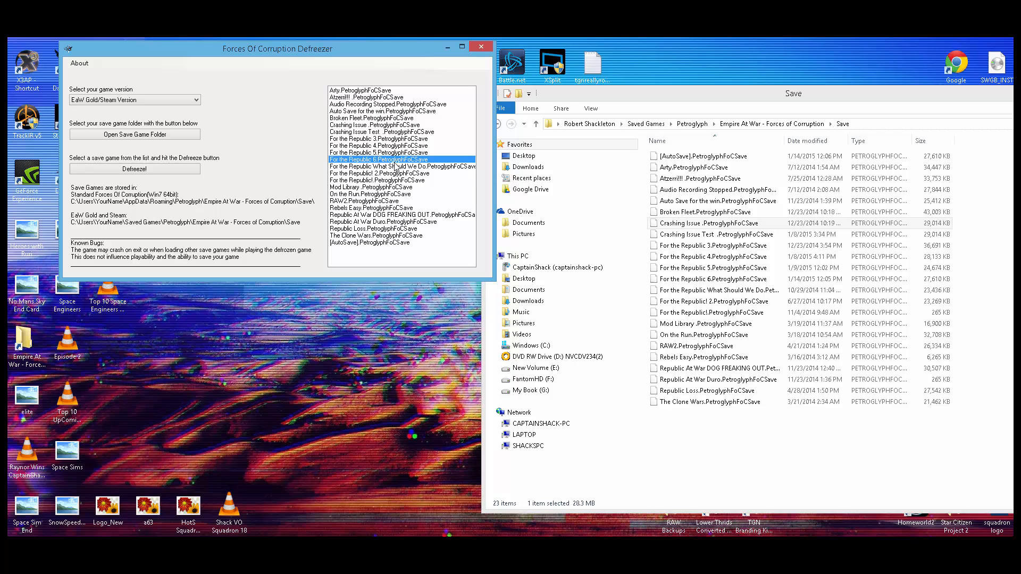
click(390, 179)
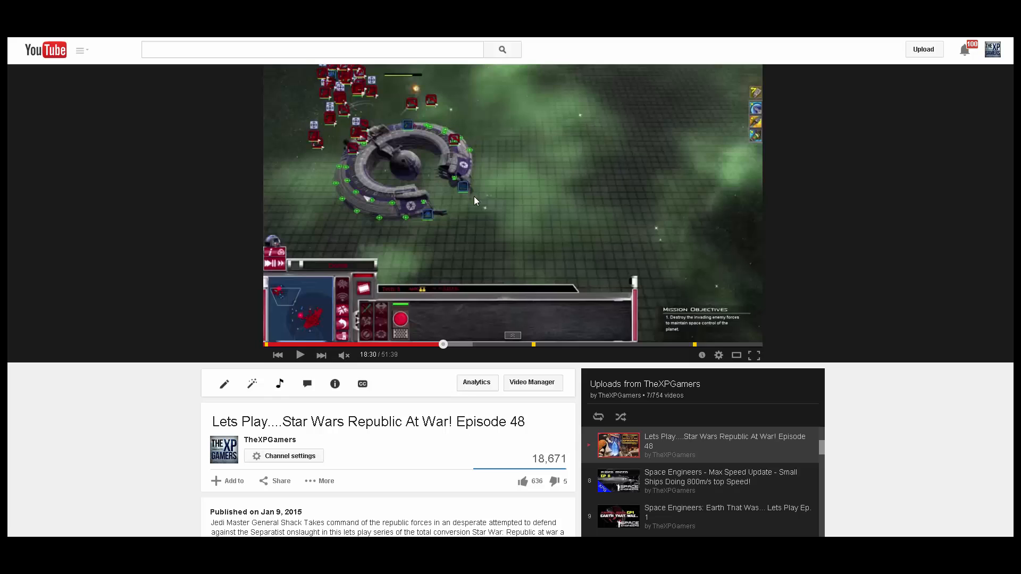
- Seek the Republic At War Episode 48 video forward to about 20:44
click(464, 344)
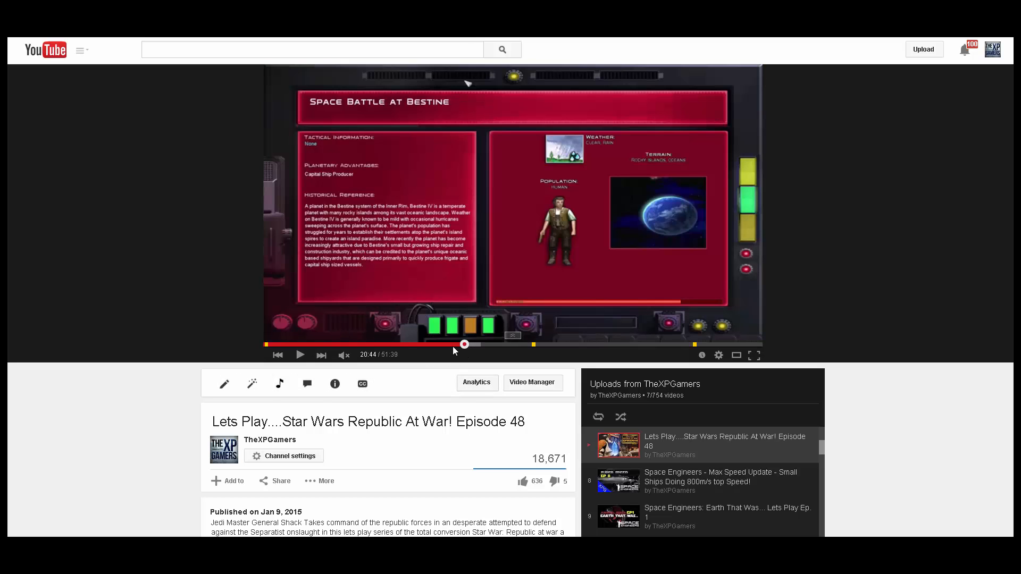